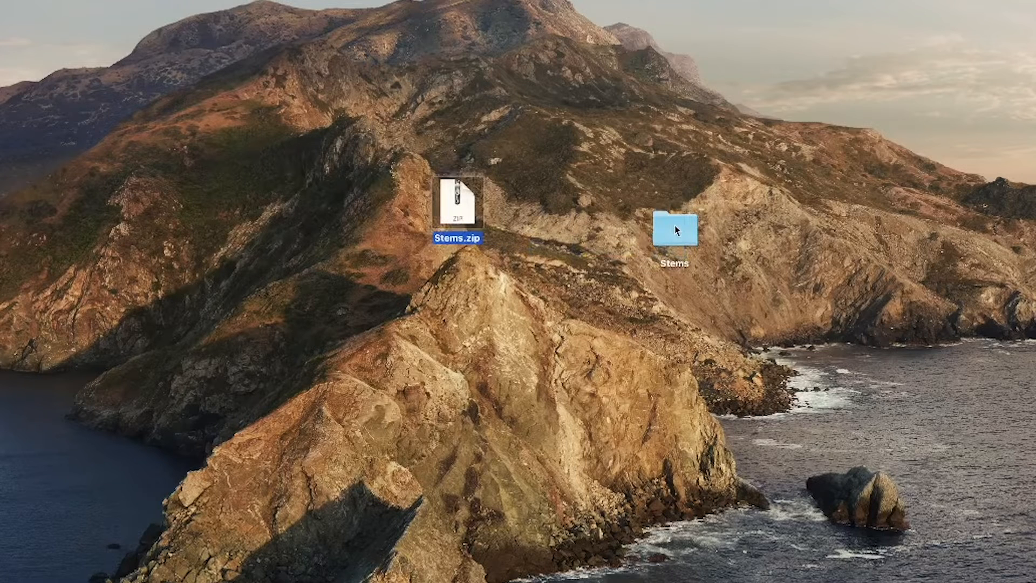
Open the unzipped Stems folder on the desktop and select all the DKAY stem files.
left_click(673, 224)
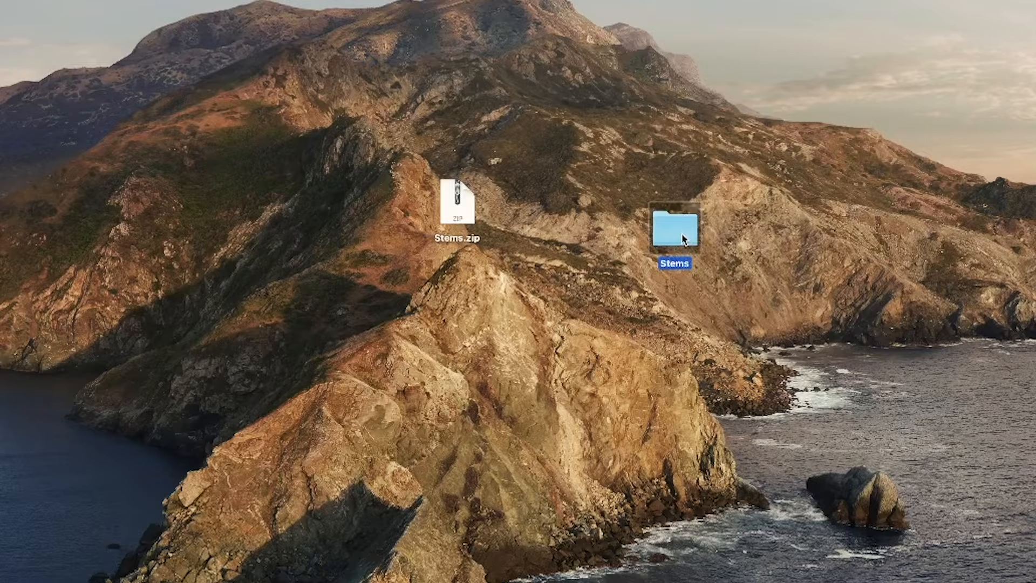
double_click(673, 227)
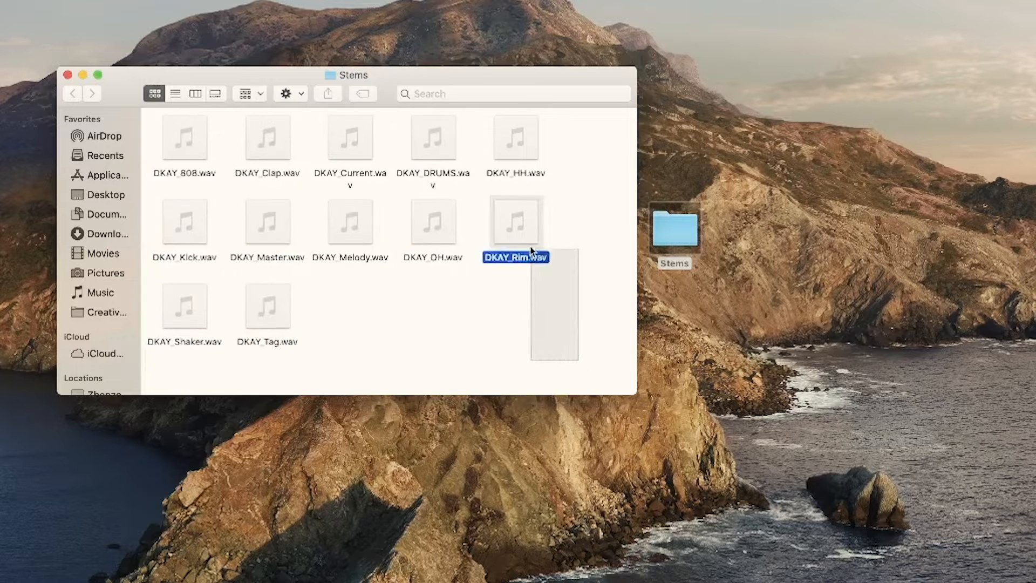
key("cmd+a")
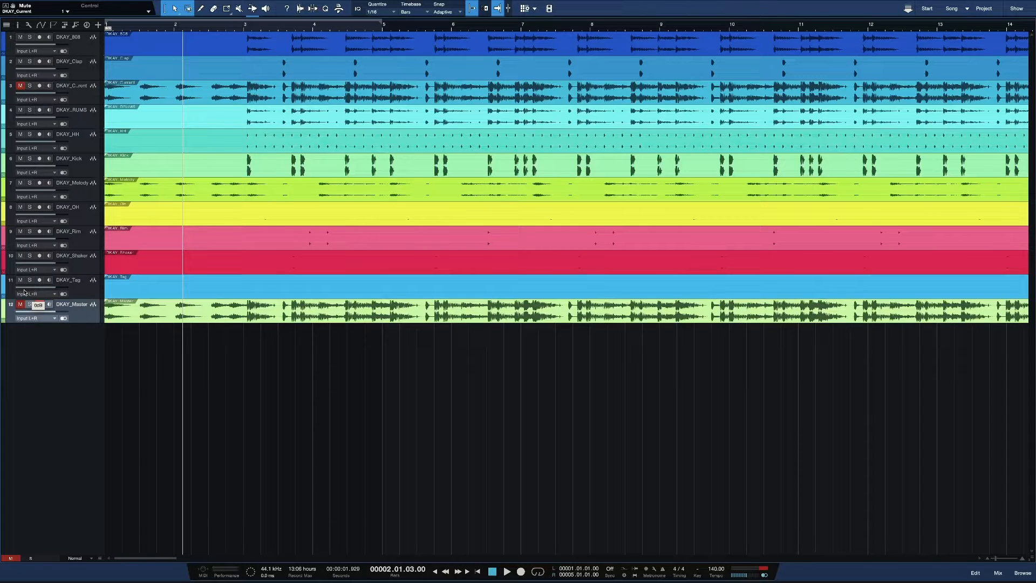
Mute the DKAY_Master and DKAY_Current stem tracks.
left_click(39, 304)
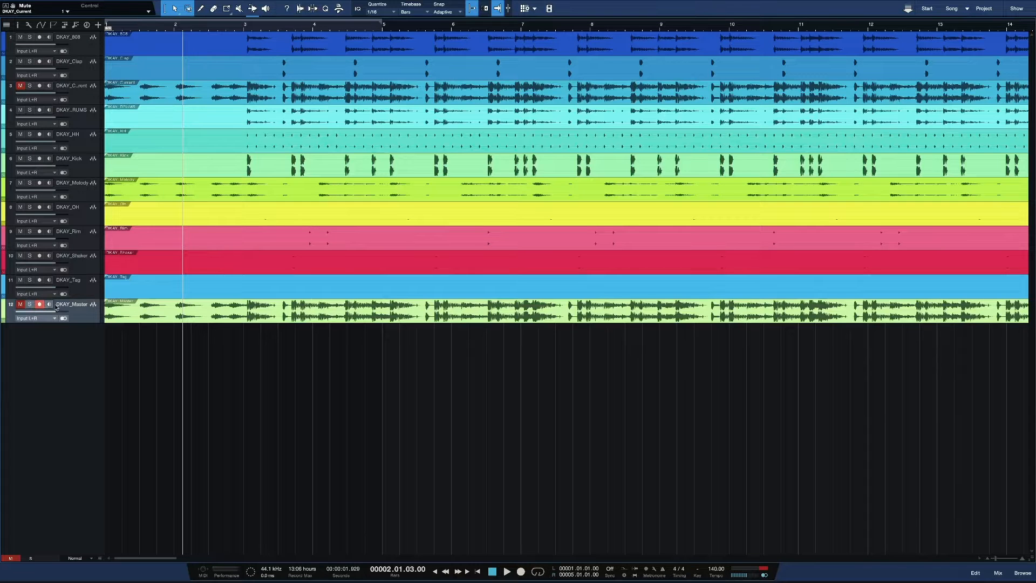
left_click(21, 86)
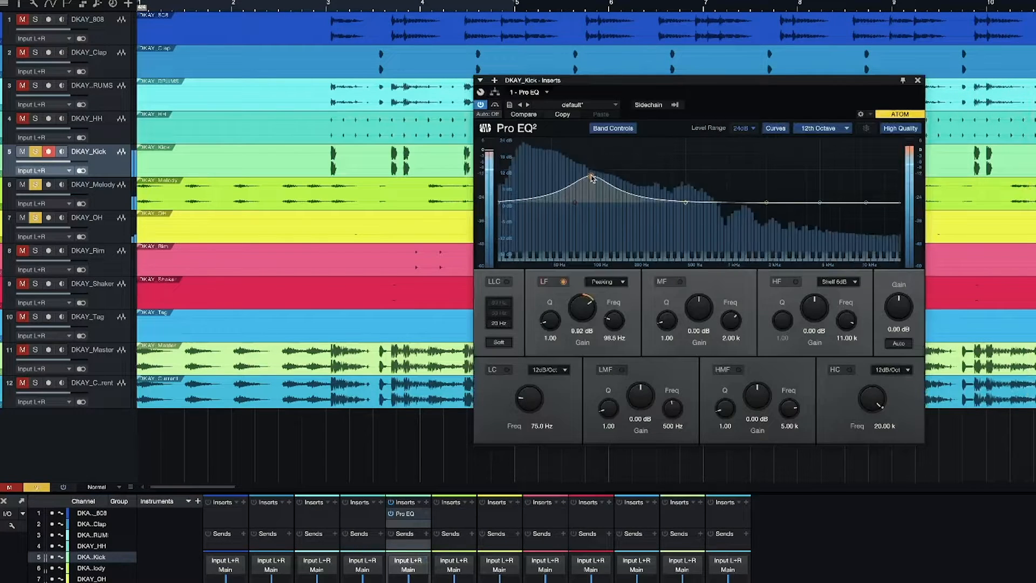
Raise the low-mid band gain on DKAY_Kick's Pro EQ and close the EQ.
left_click_drag(589, 176, 590, 175)
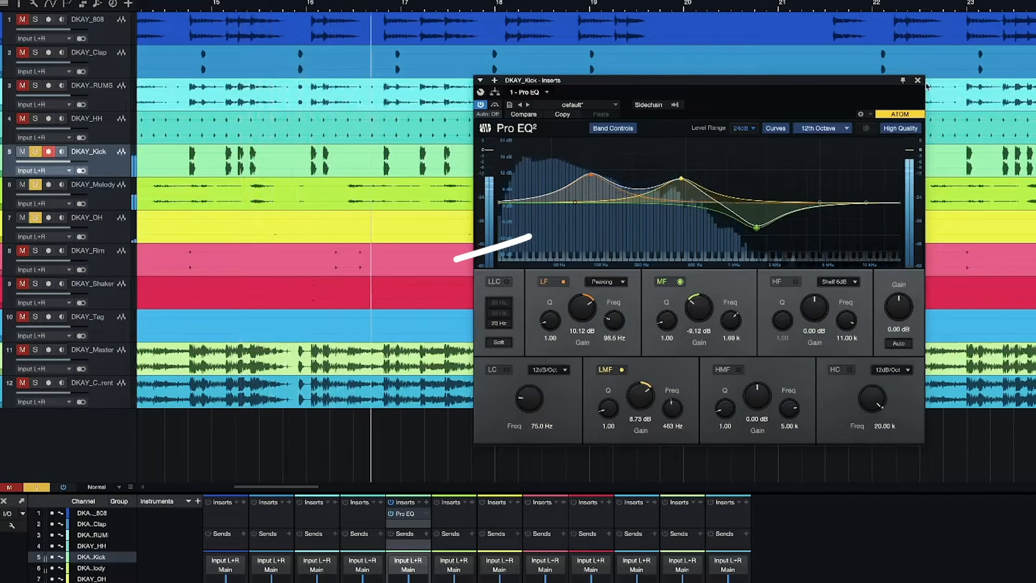
left_click(917, 80)
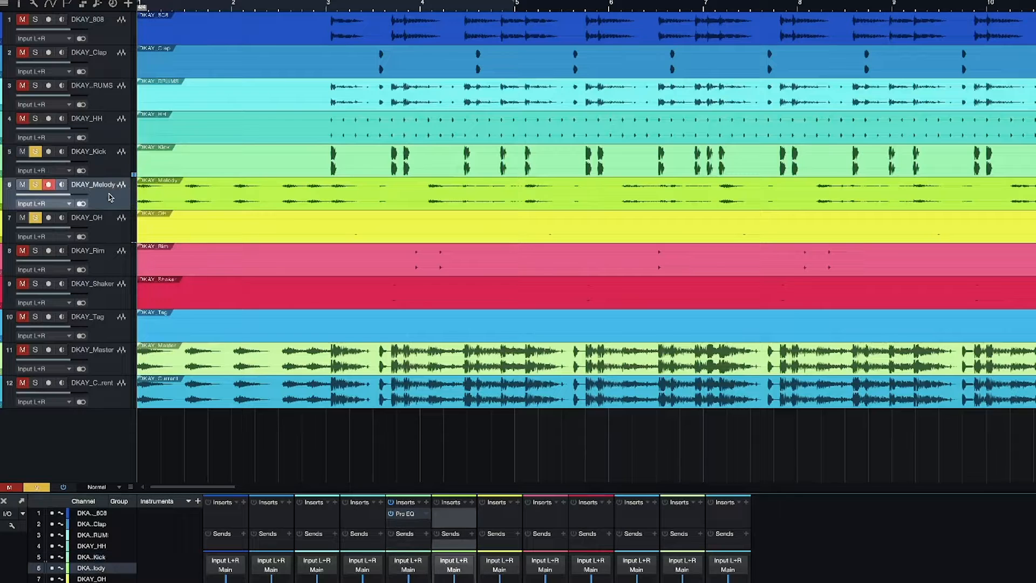
Insert the Drip effect on DKAY_Melody and load its APEX preset.
left_click(471, 503)
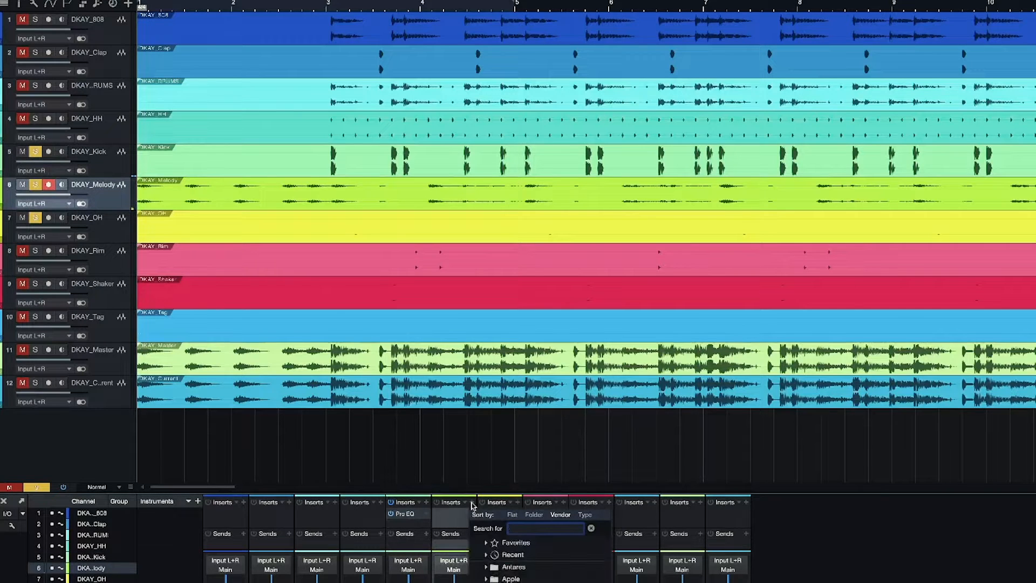
type("drip")
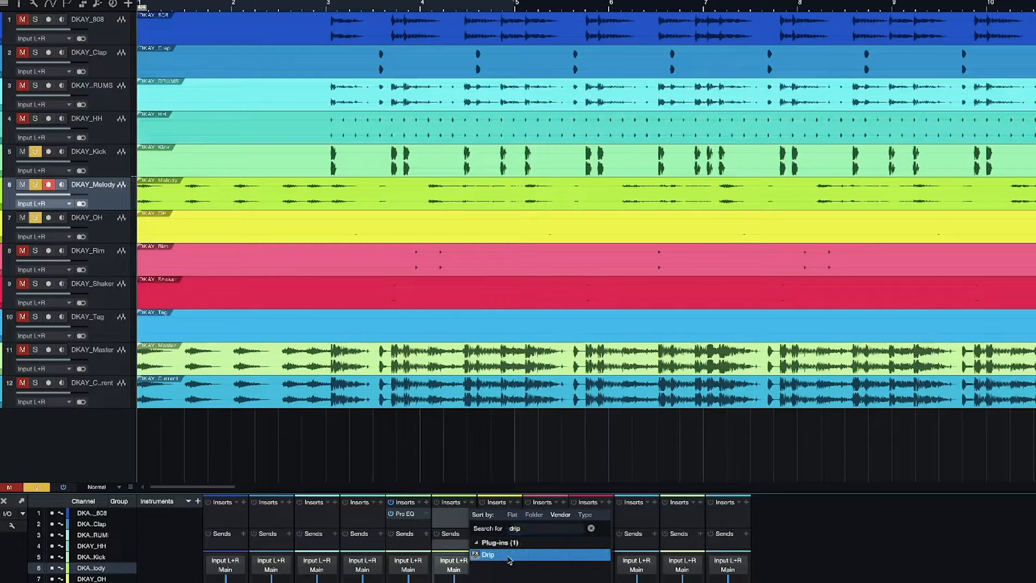
double_click(487, 554)
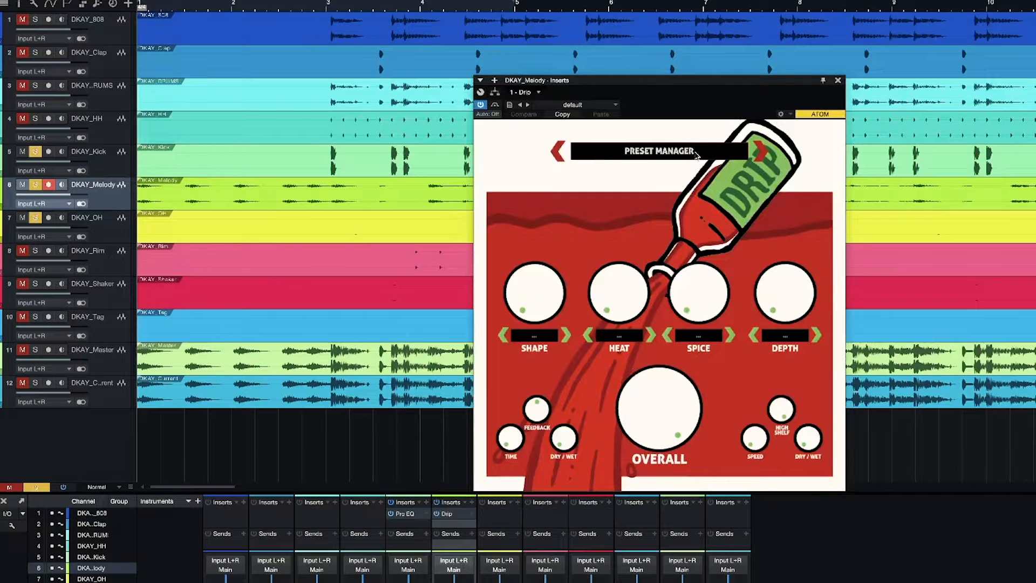
left_click(657, 151)
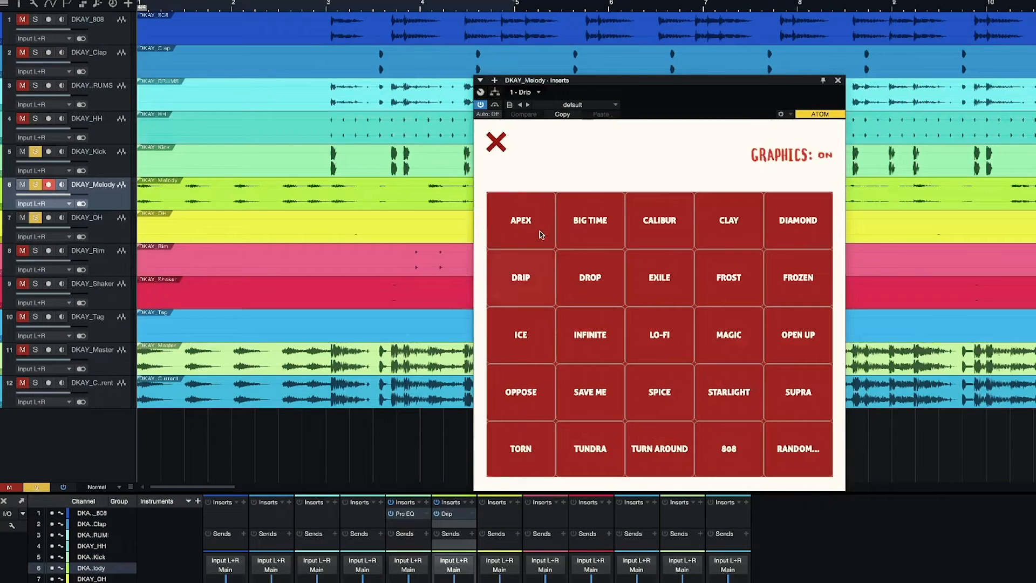
left_click(520, 220)
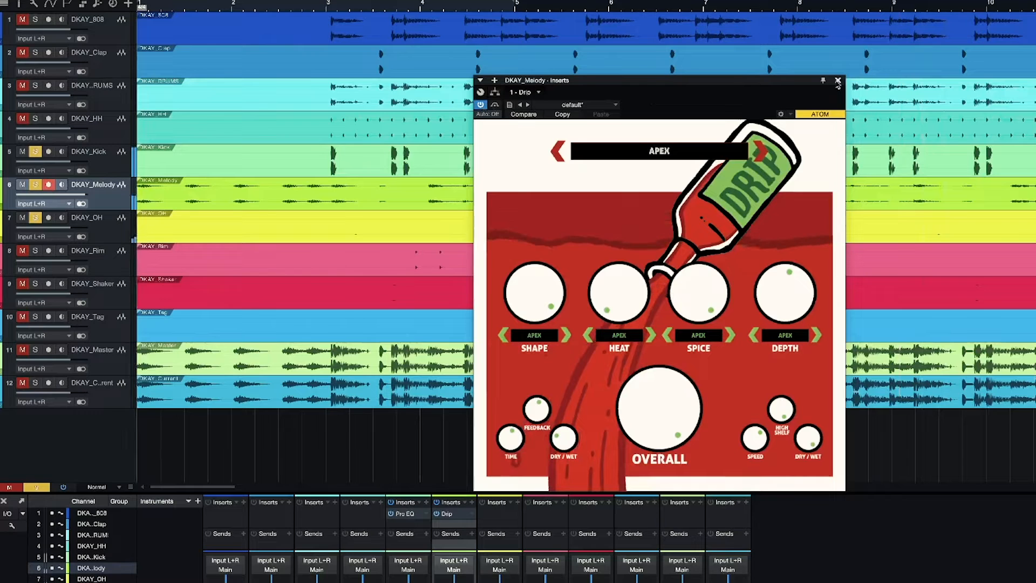
left_click(838, 81)
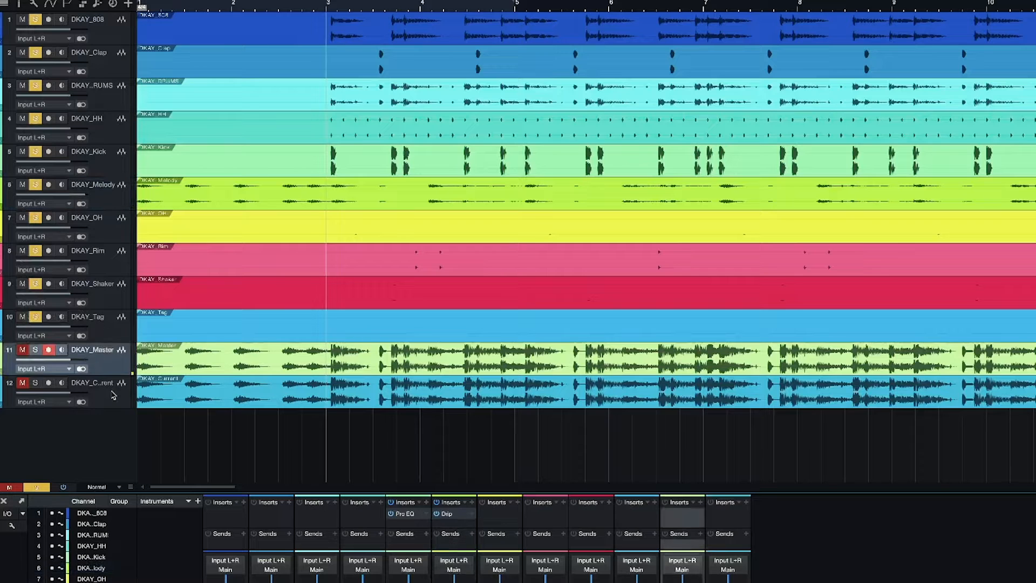
Hide the muted DKAY_Current track from the arrangement.
right_click(112, 395)
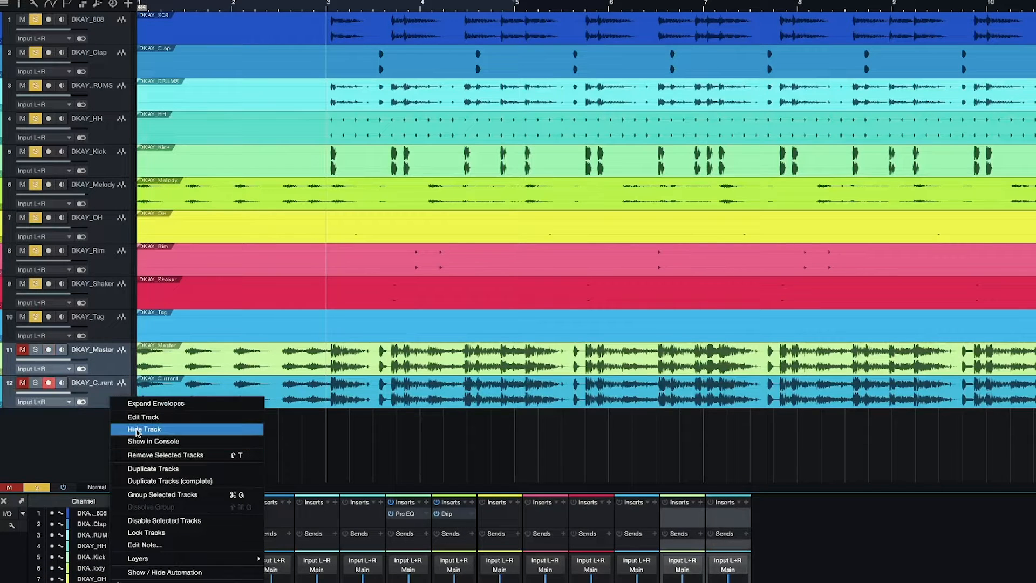
left_click(144, 429)
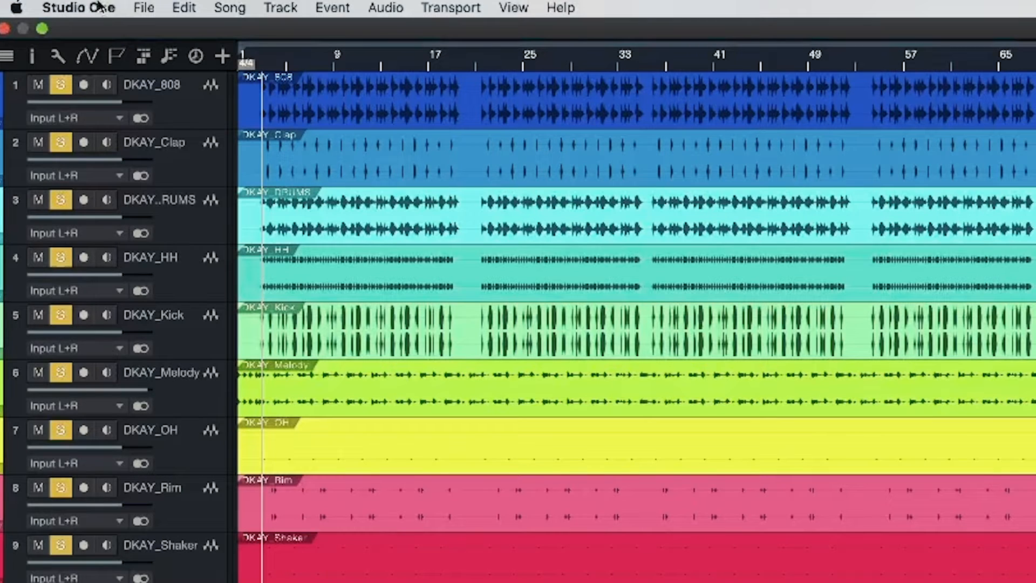
left_click(229, 8)
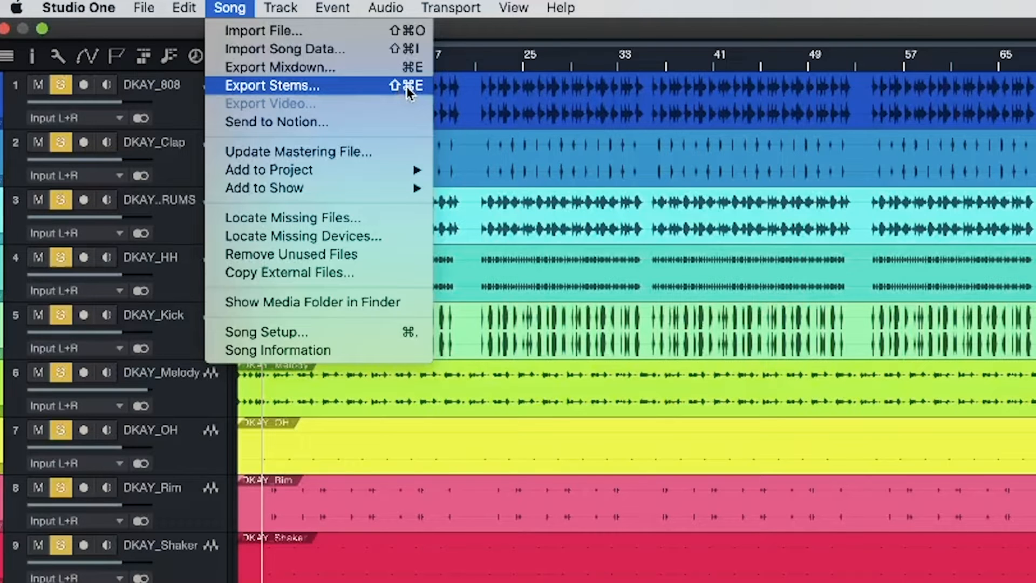
Open Export Stems and adjust the DKAY_Clap and DKAY_Tag source checkboxes.
left_click(271, 85)
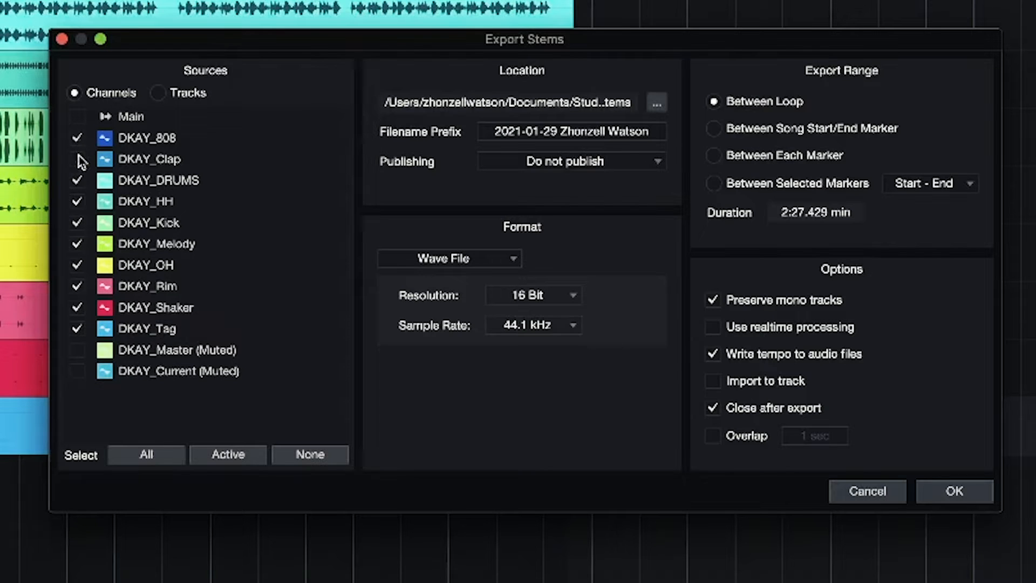
left_click(77, 159)
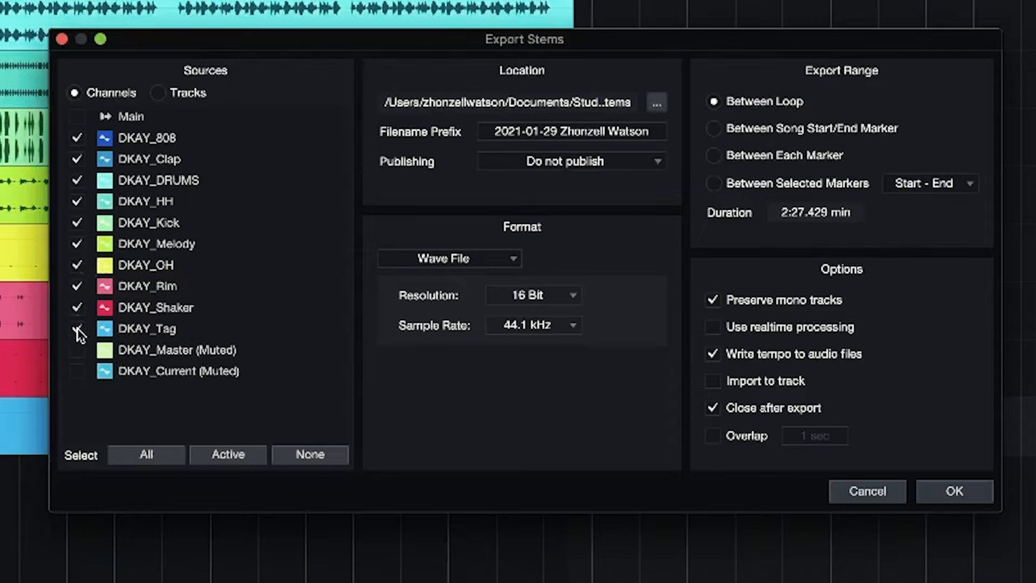
left_click(77, 329)
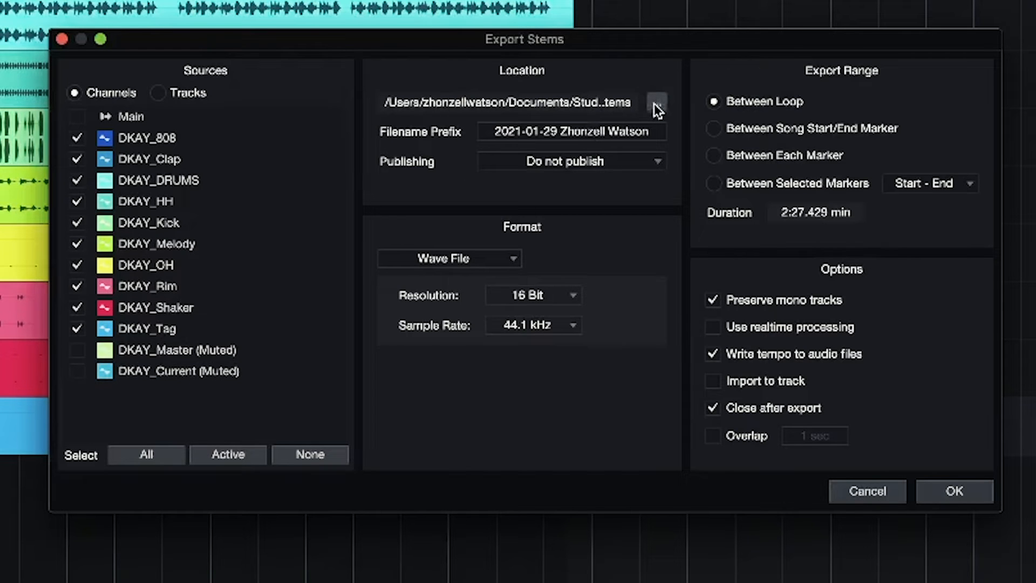
Set the stem export location to the Desktop.
left_click(654, 102)
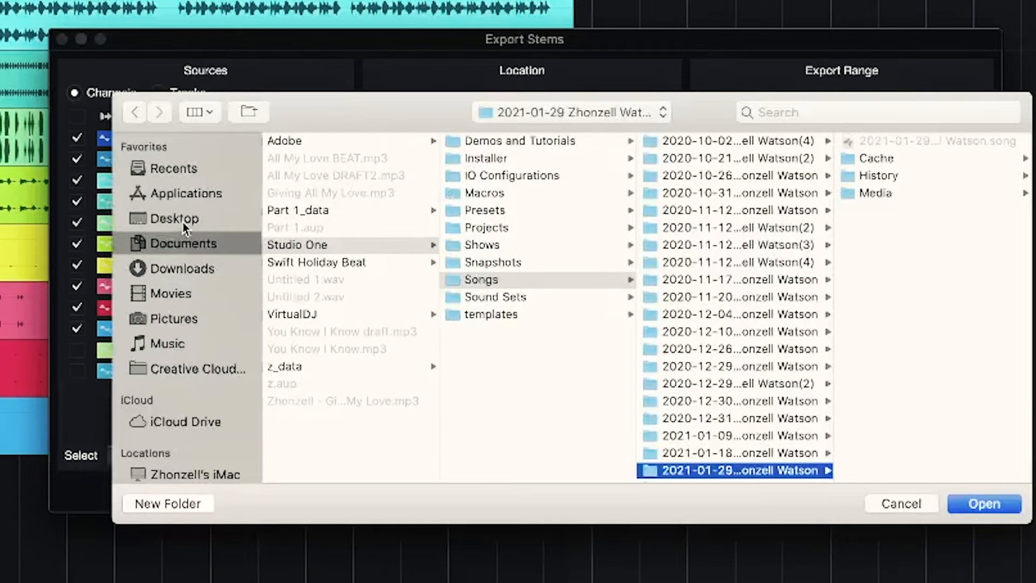
left_click(173, 218)
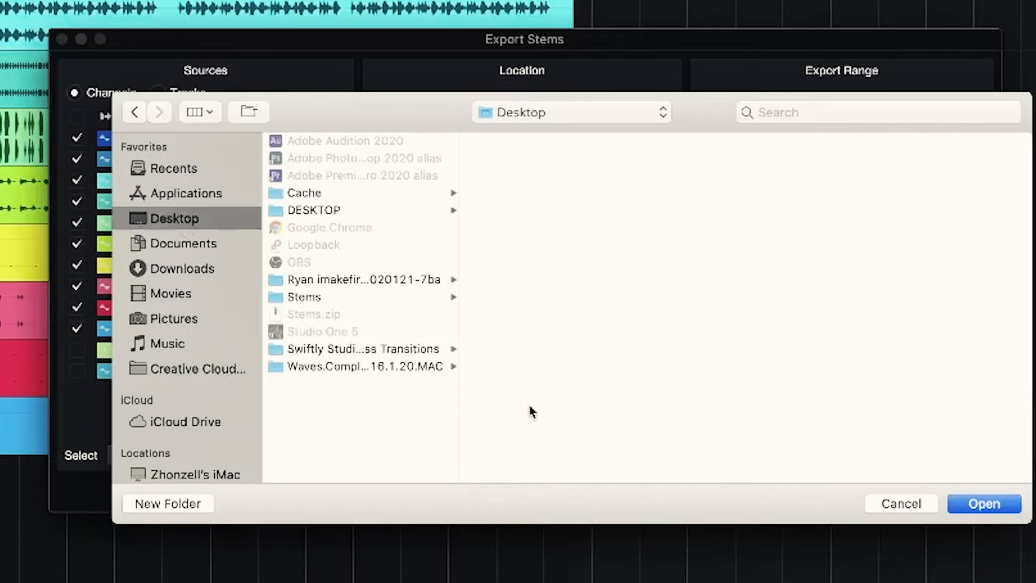
left_click(982, 504)
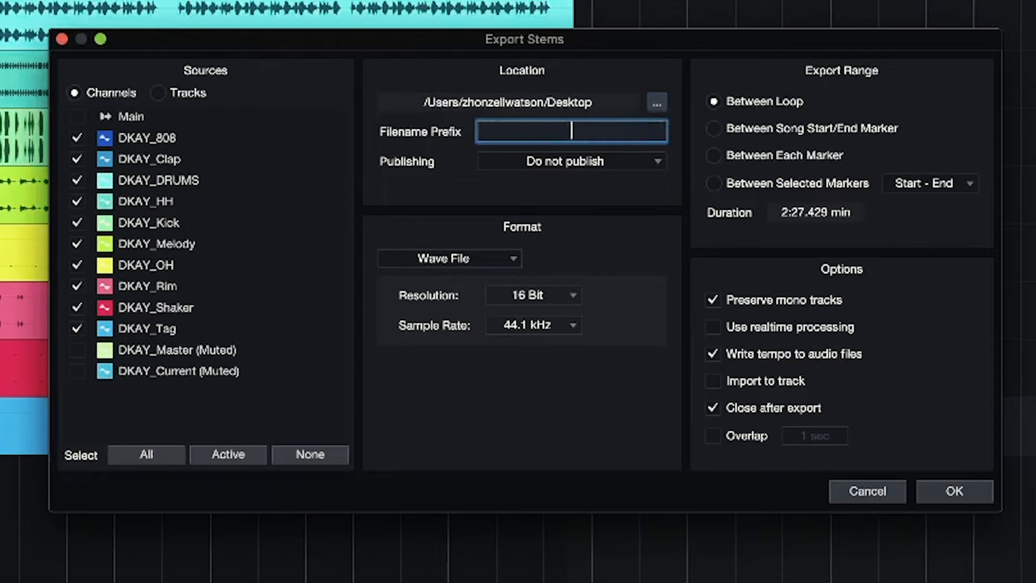
Enter 'My New Beat' as the export filename prefix.
type("My New B")
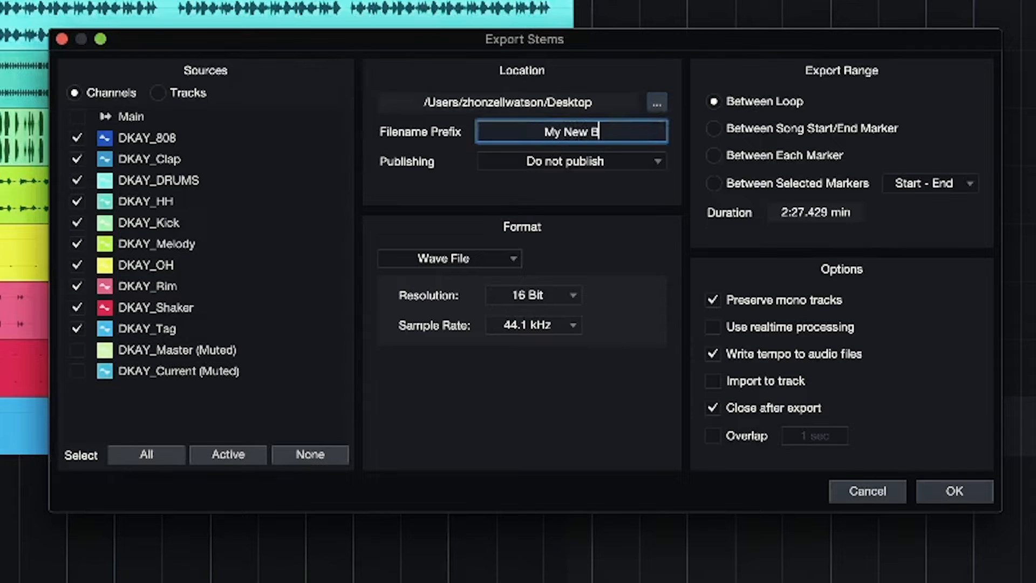
type("eat")
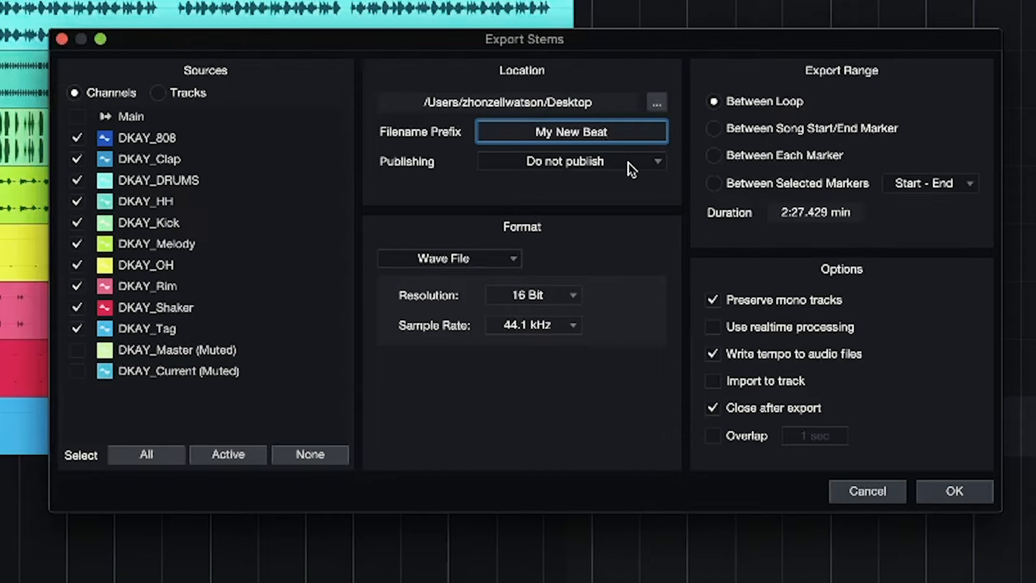
mouse_move(288, 564)
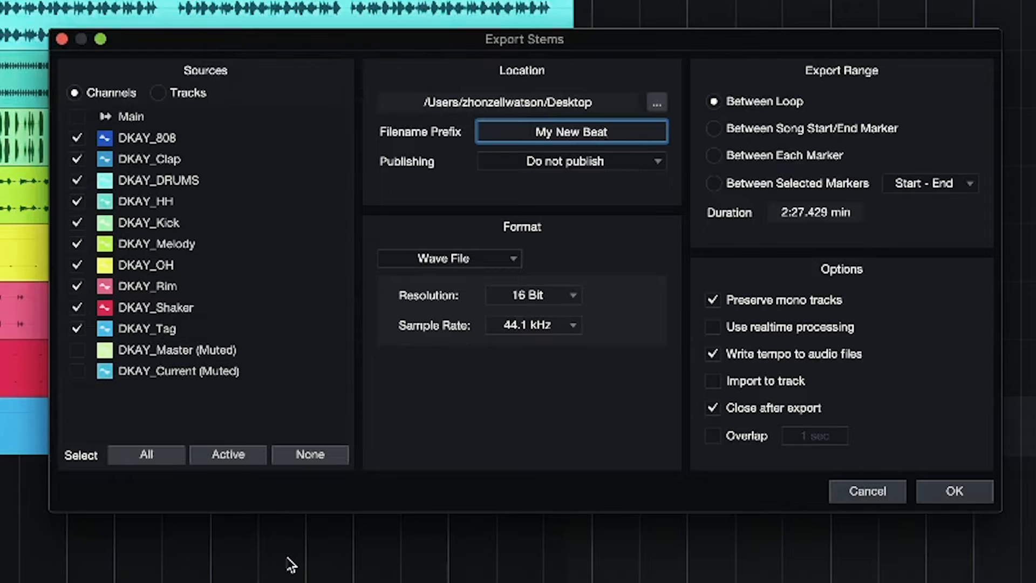
left_click(570, 132)
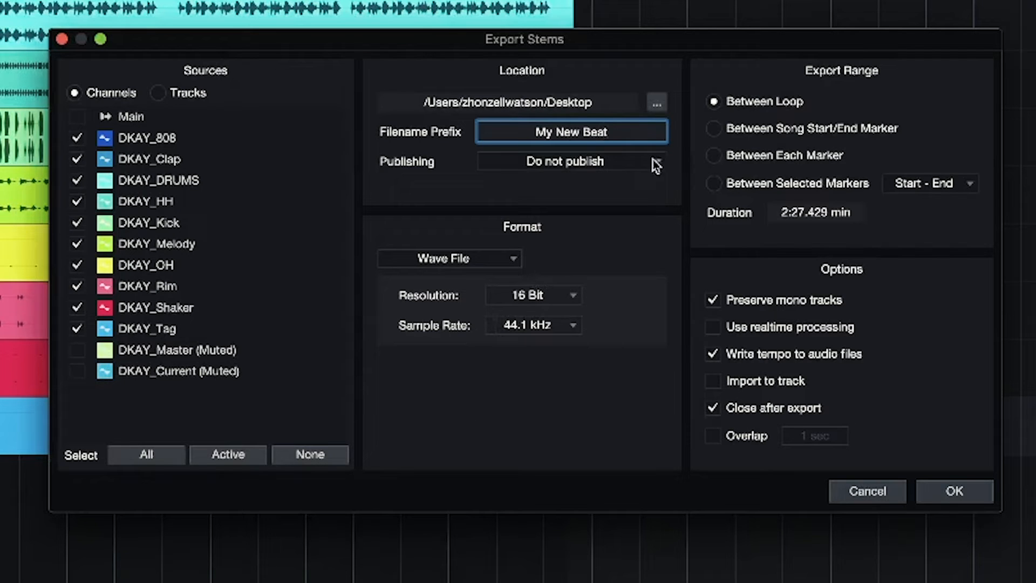
left_click(571, 161)
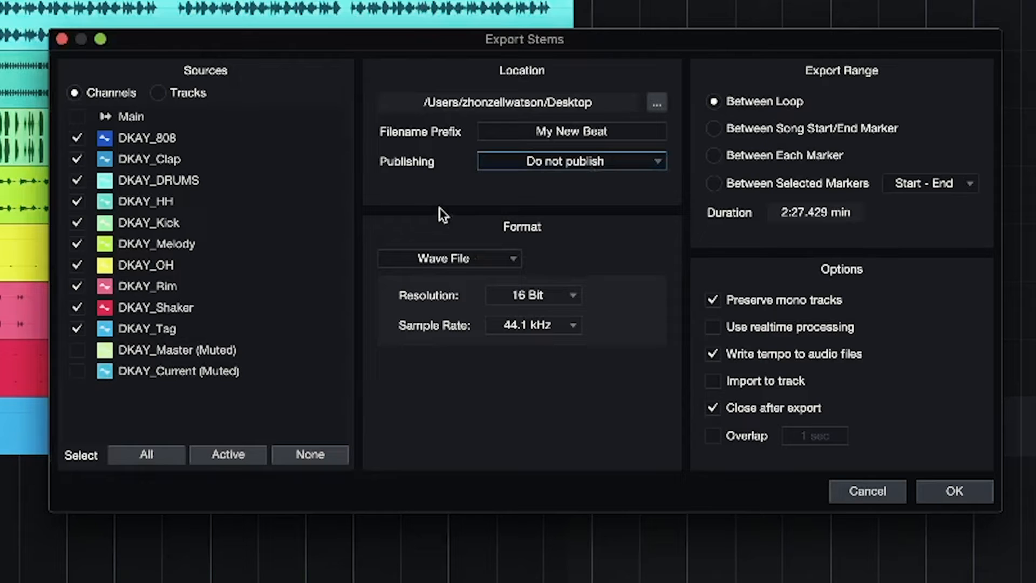
Export the stems as MP3 files at 192 kbps.
left_click(448, 258)
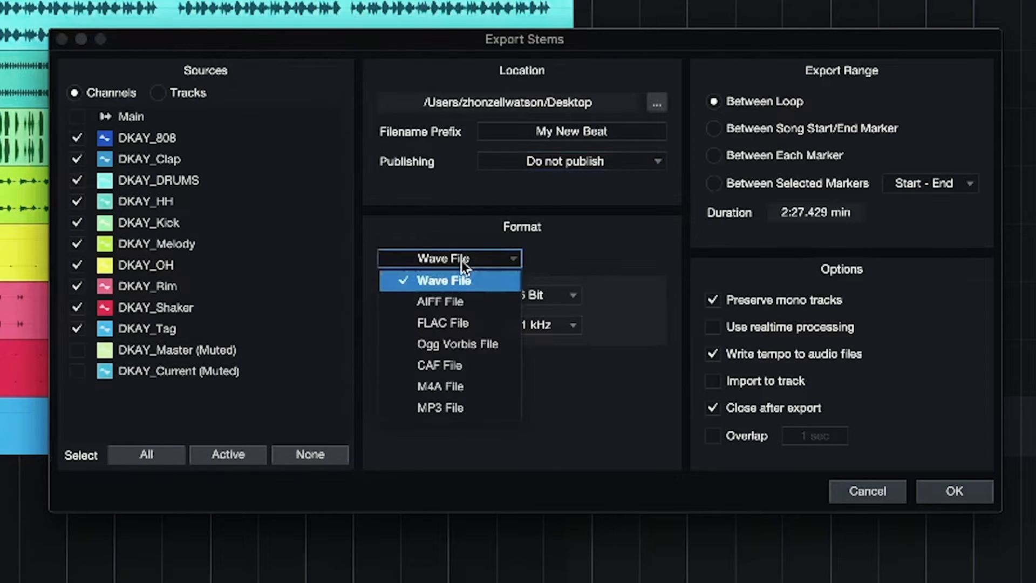
mouse_move(448, 407)
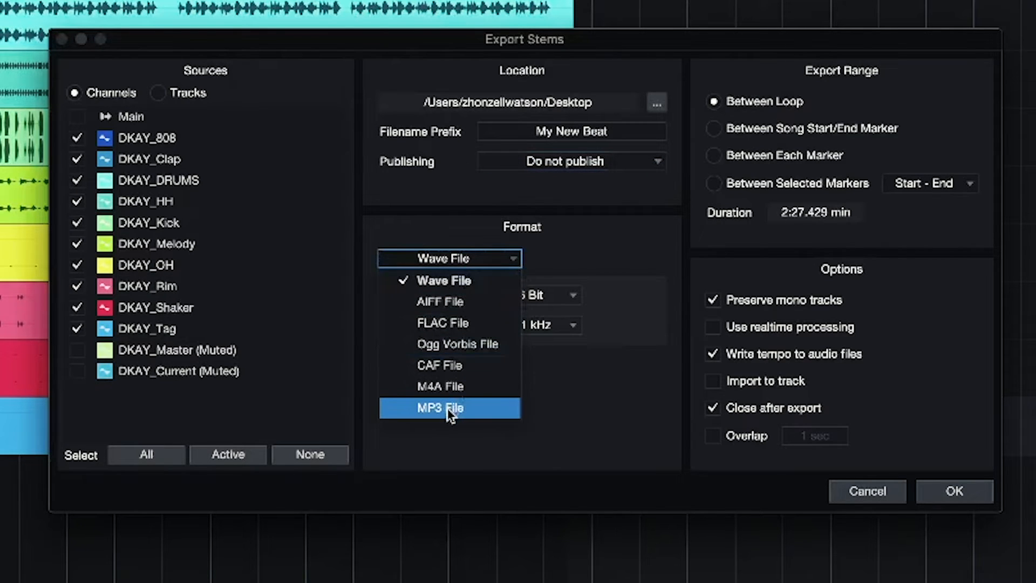
left_click(439, 406)
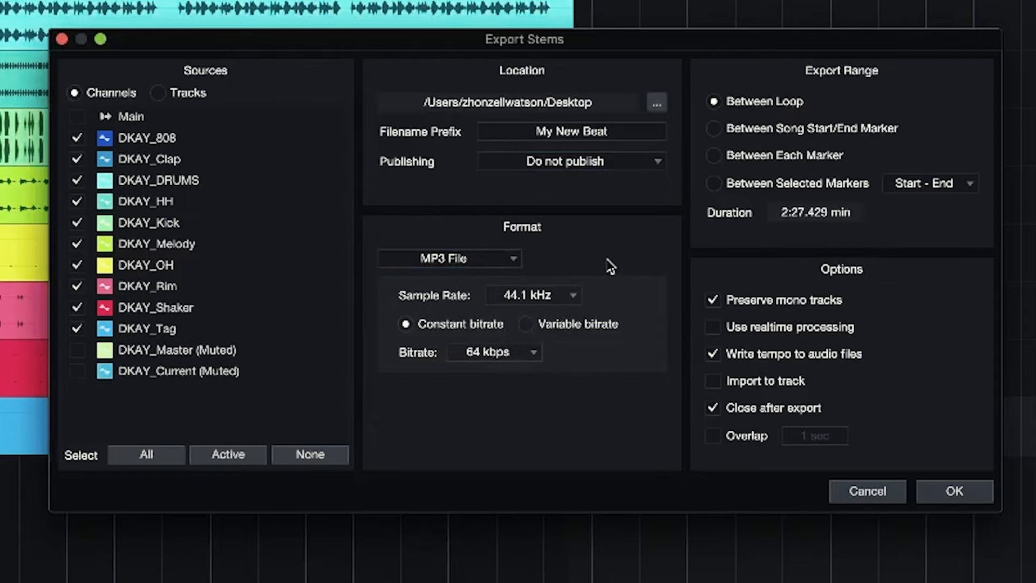
left_click(493, 352)
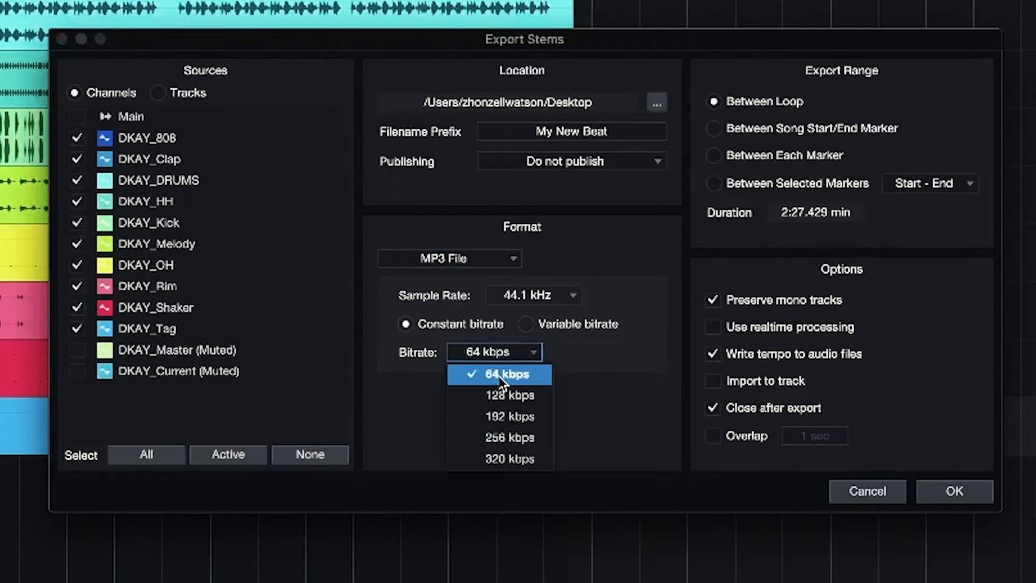
left_click(508, 416)
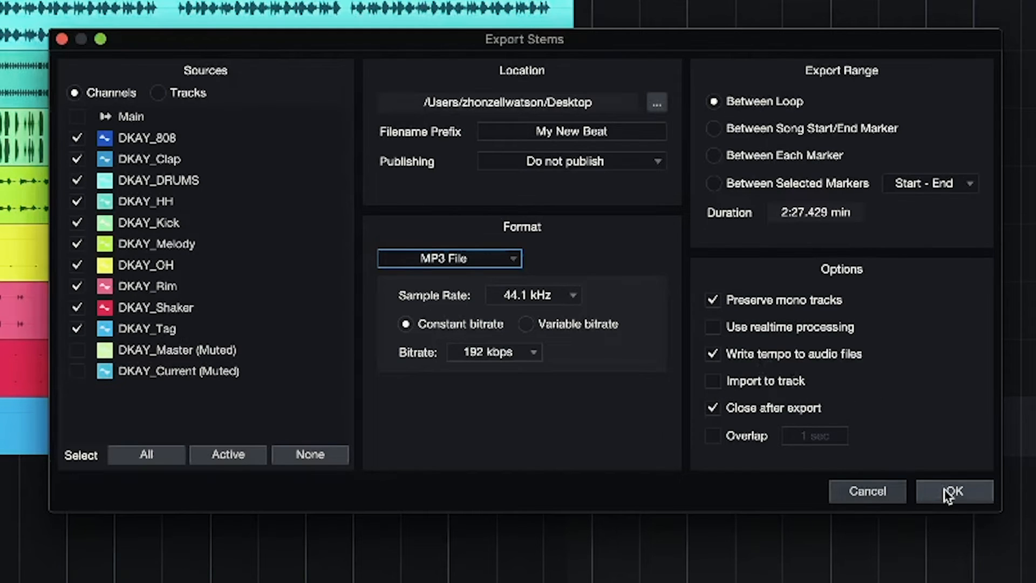
left_click(953, 491)
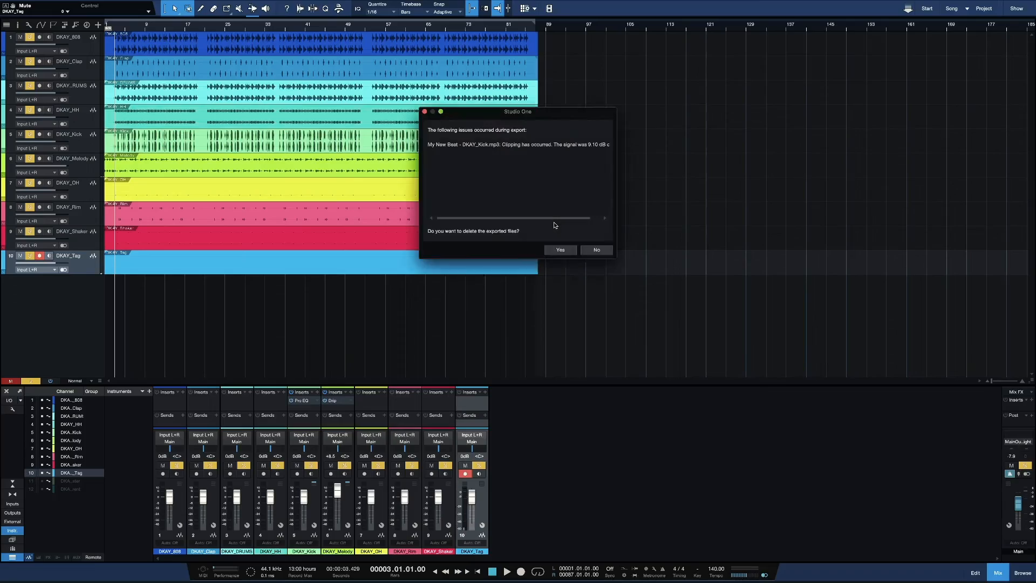
mouse_move(555, 236)
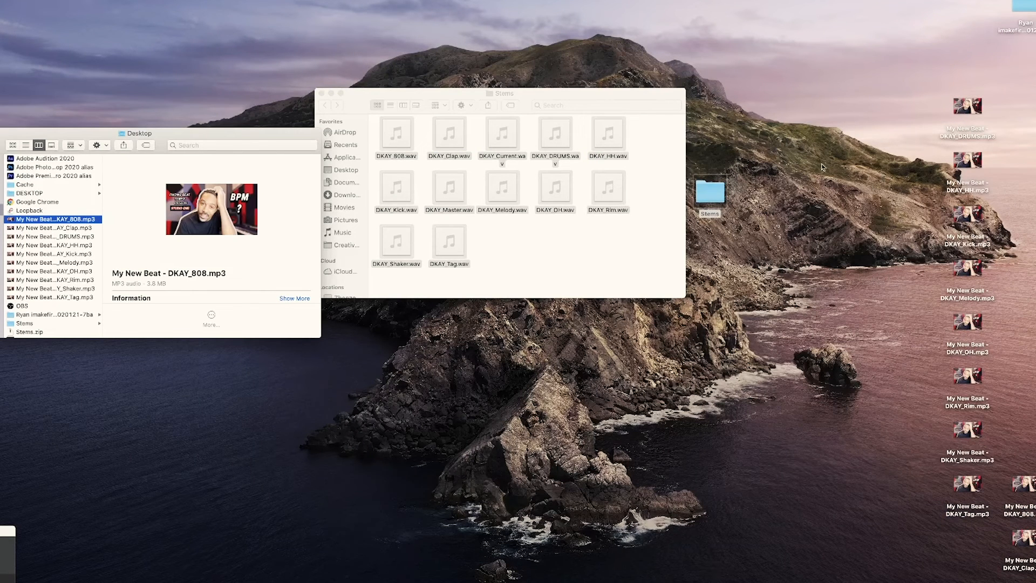
mouse_move(861, 128)
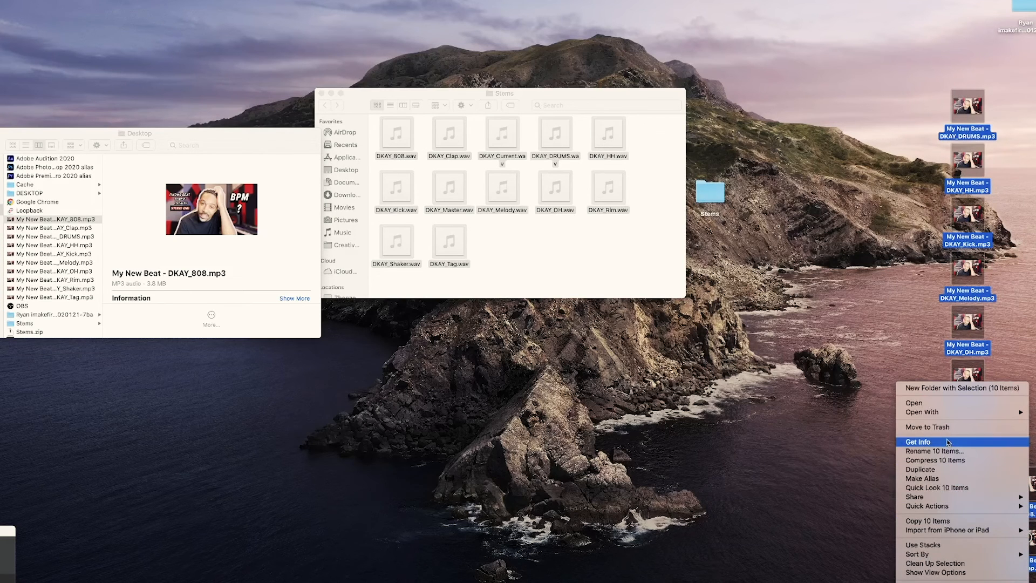
mouse_move(962, 388)
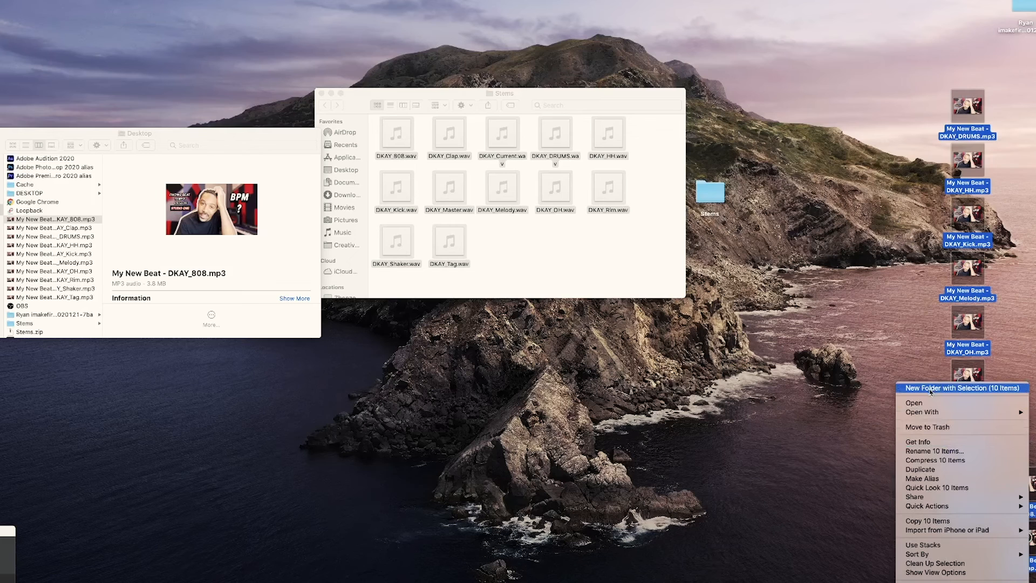
Gather the selected My New Beat MP3 stems into a new folder.
left_click(960, 388)
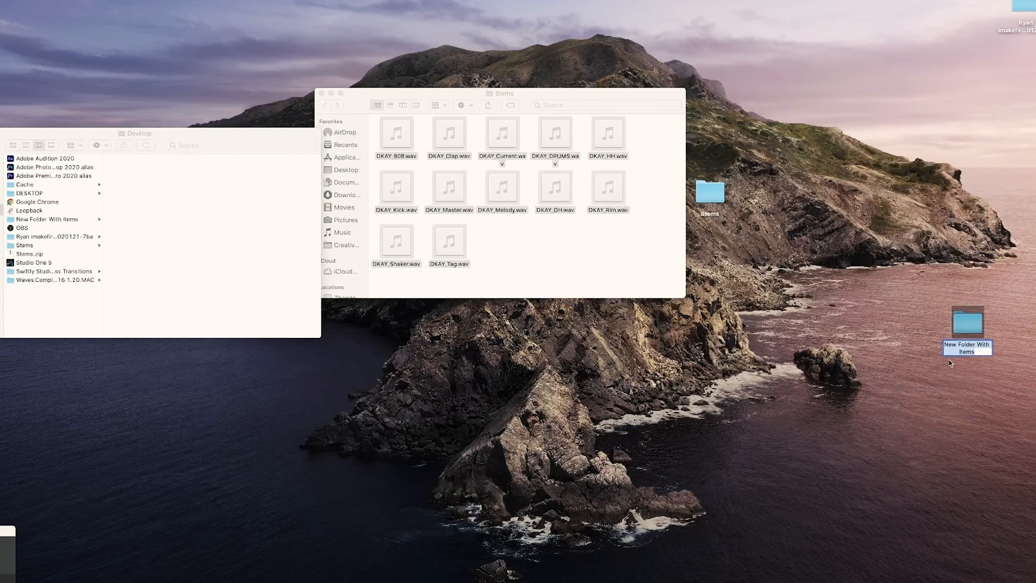